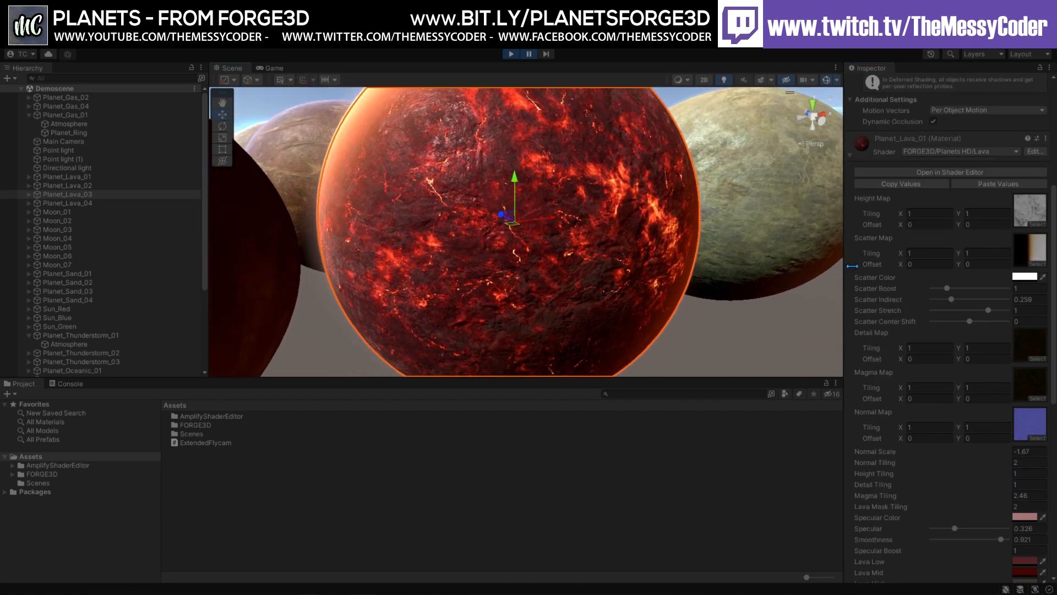
Step: Scroll to the Planet_Lava_01 material and pick a new Magma Color Min swatch colour
scroll("down", 3)
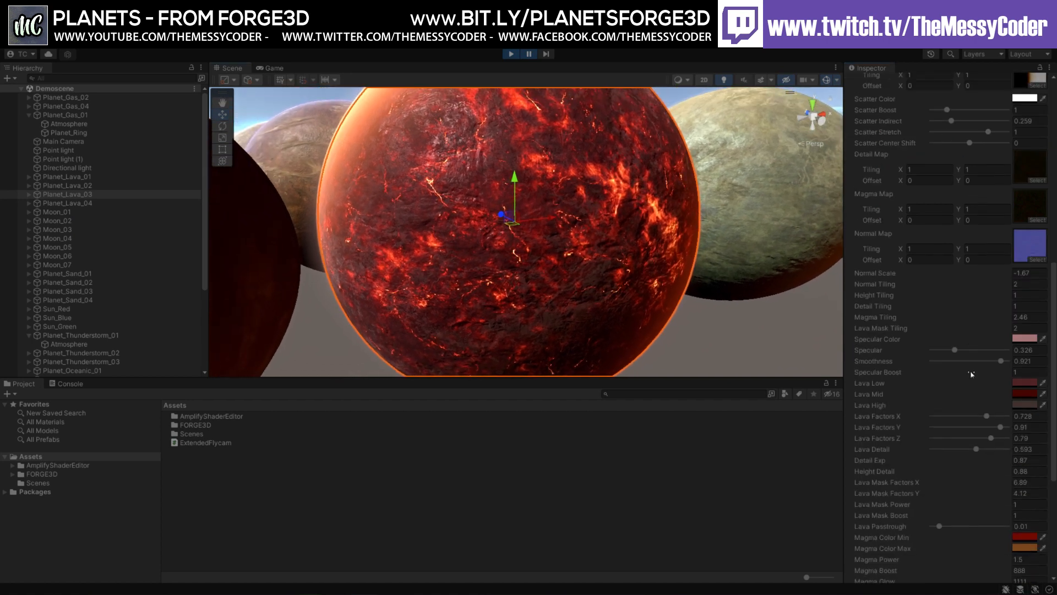
scroll("down", 3)
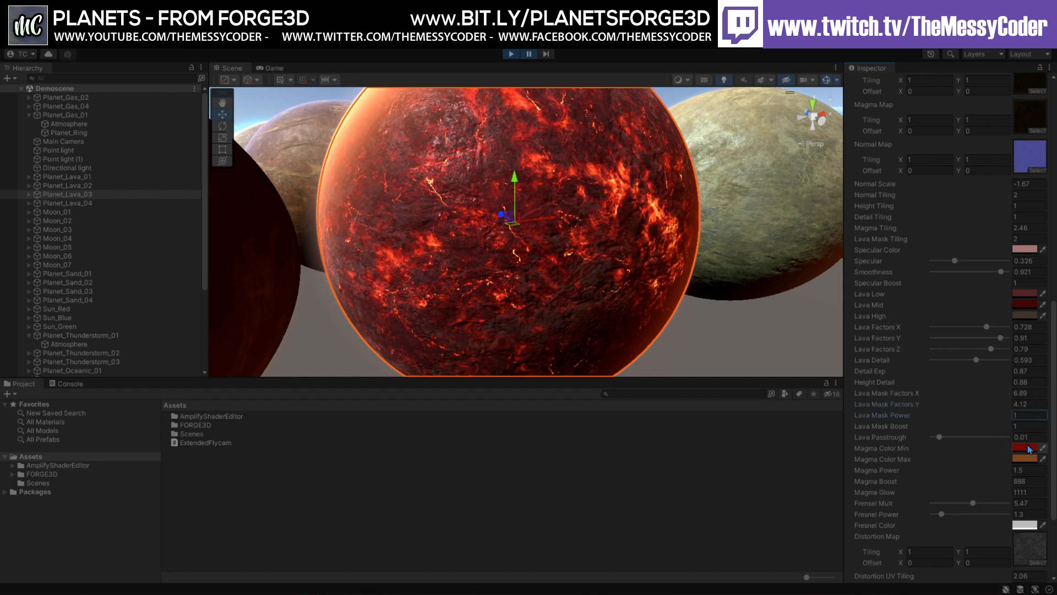
left_click(1025, 447)
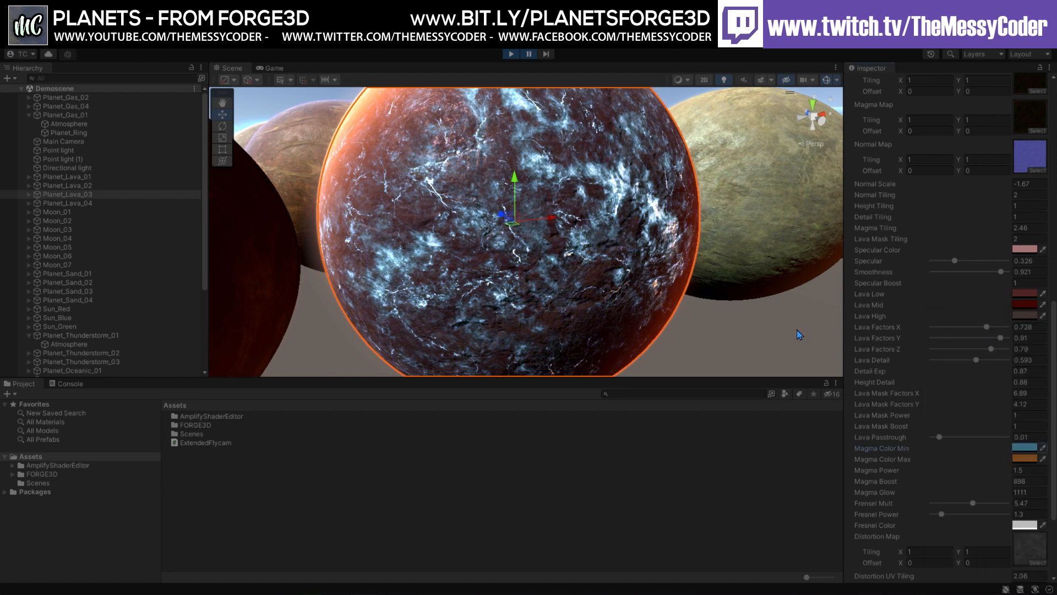
mouse_move(703, 298)
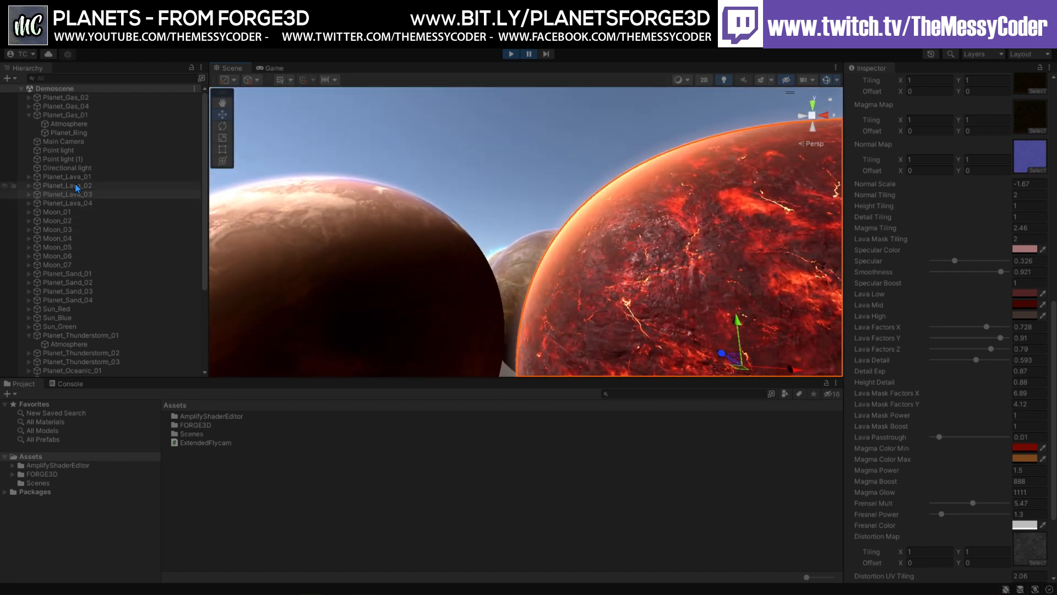
Step: Select Moon_01 and scroll the Inspector down to its moon material settings
left_click(57, 211)
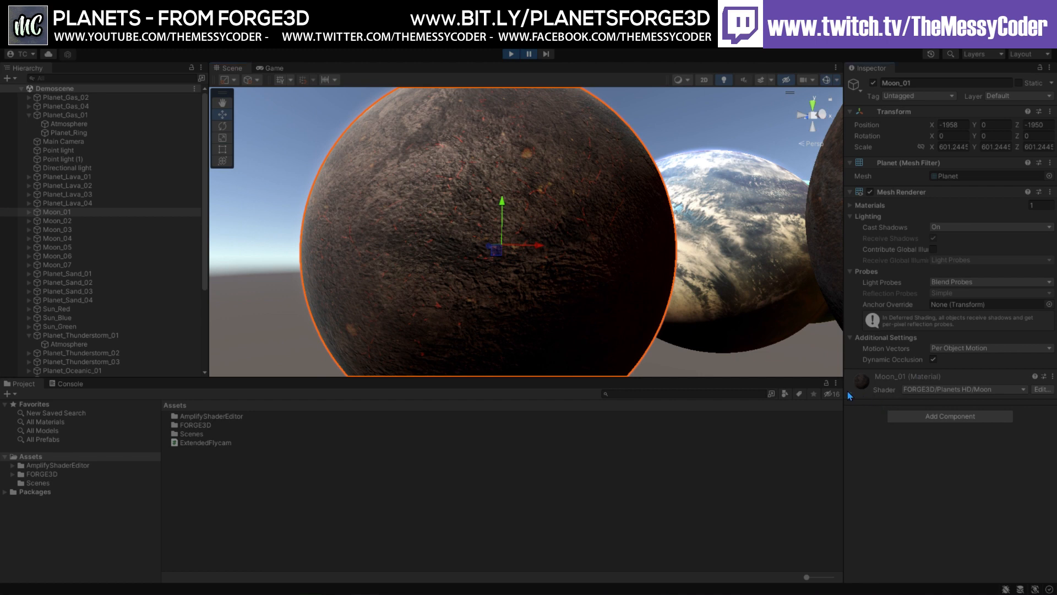
scroll("down", 3)
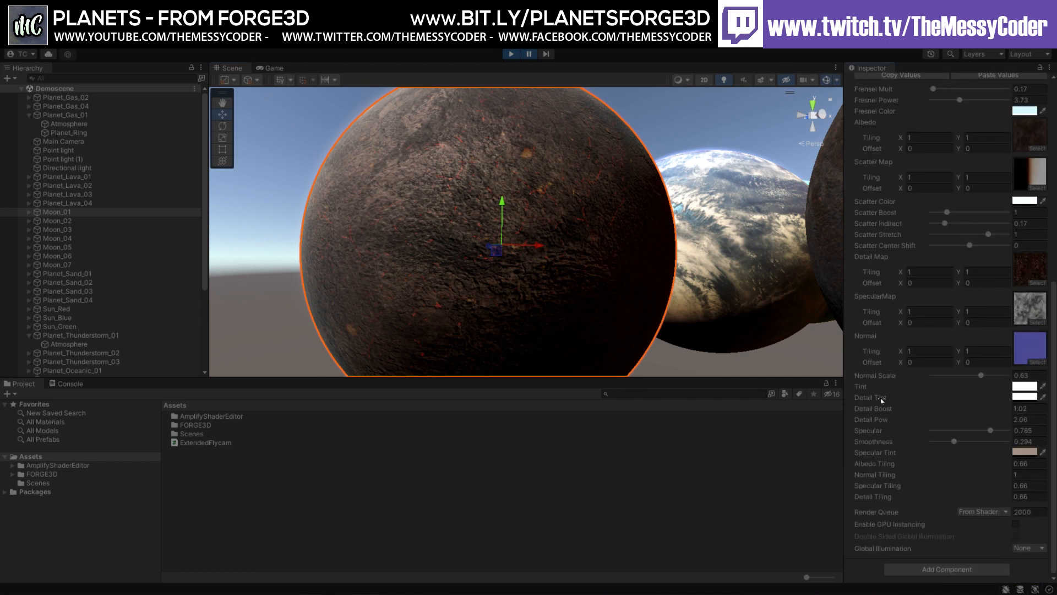
mouse_move(943, 408)
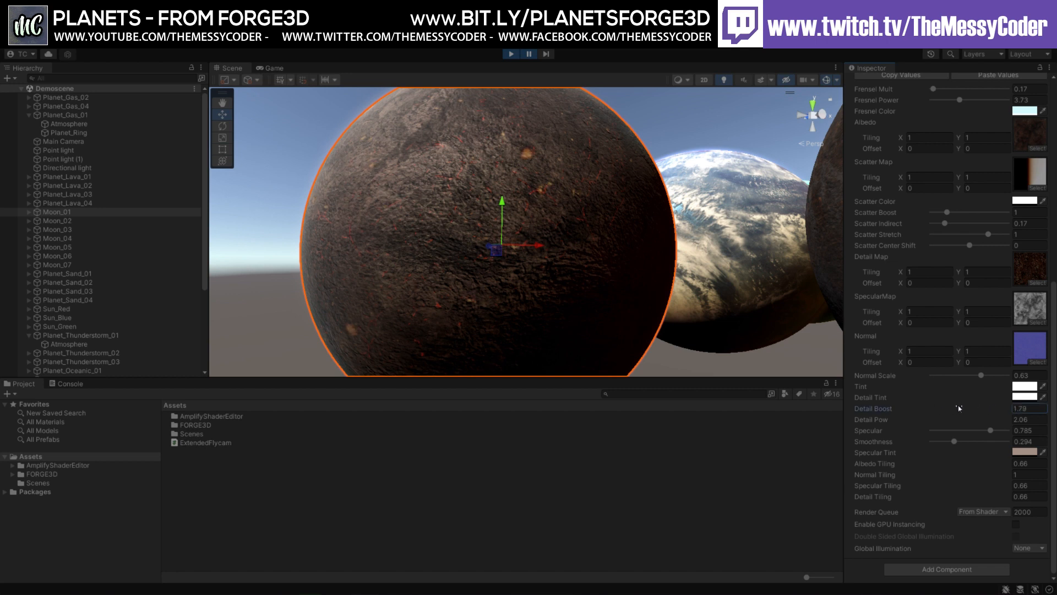
mouse_move(941, 401)
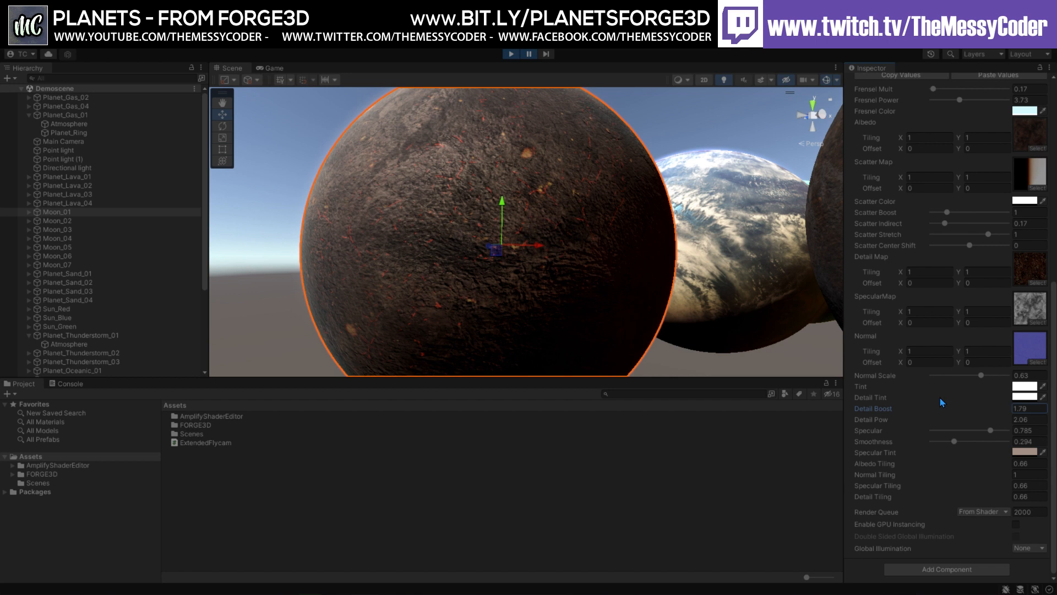
mouse_move(1004, 305)
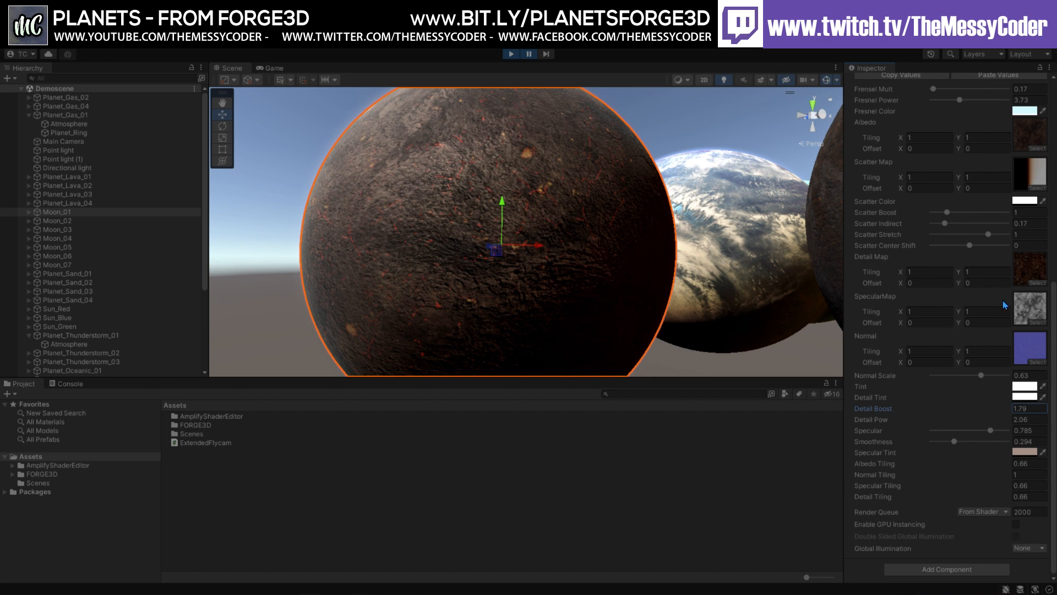
mouse_move(1030, 306)
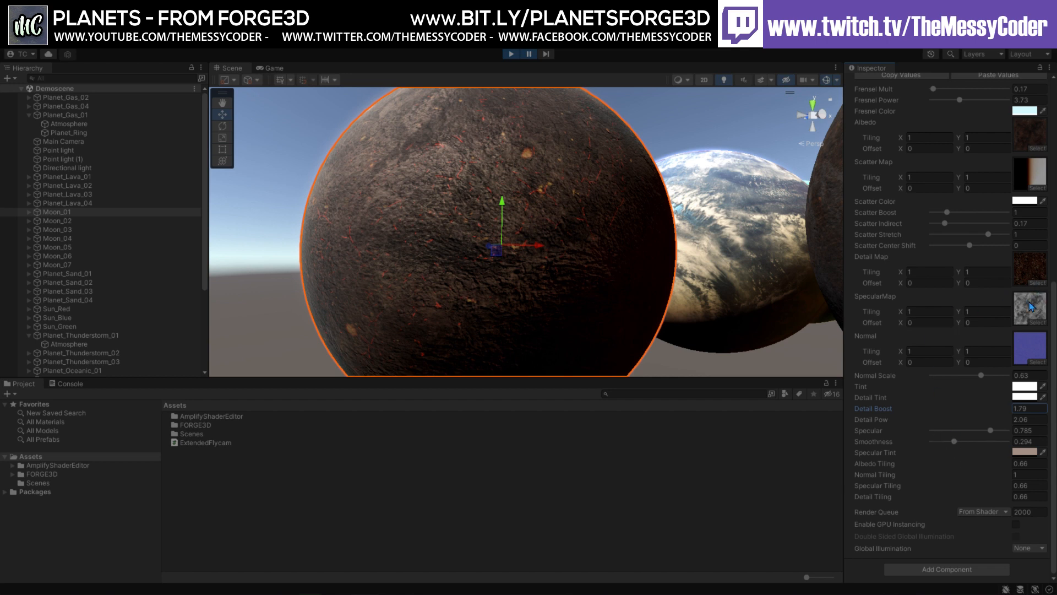
mouse_move(714, 288)
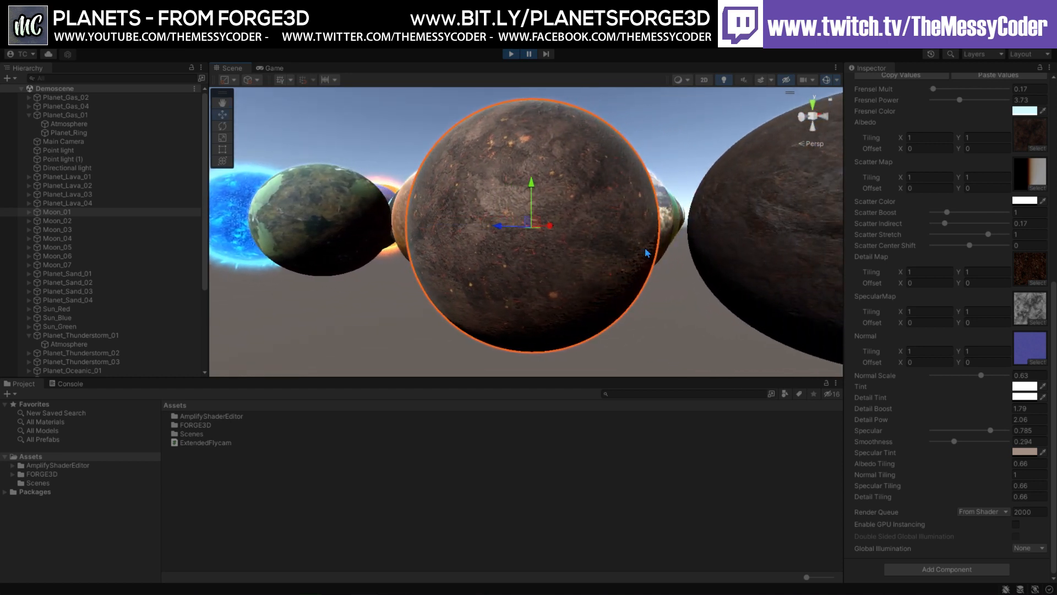
scroll("up", 3)
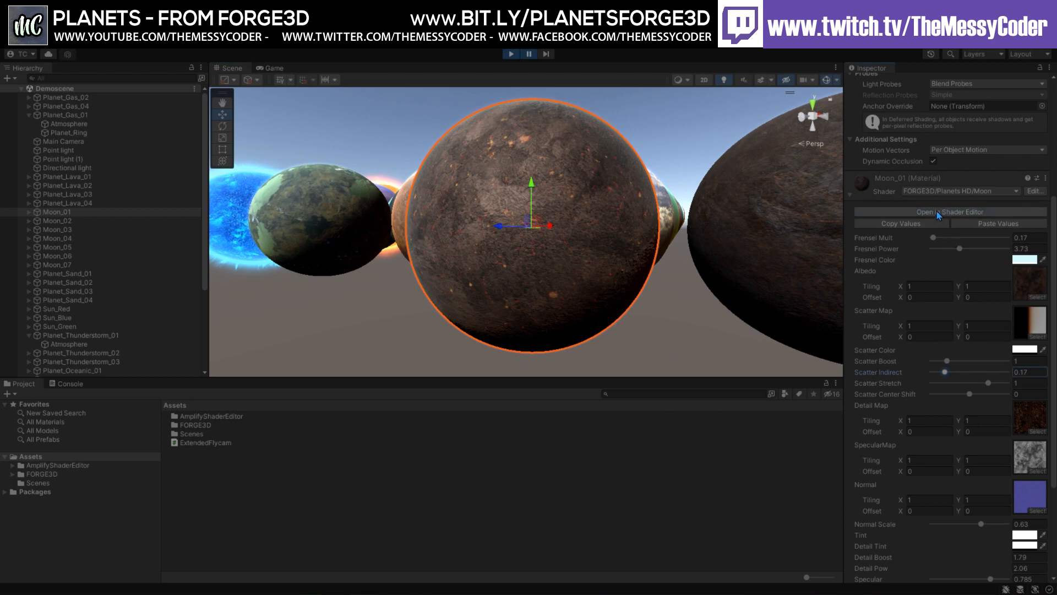
left_click(932, 211)
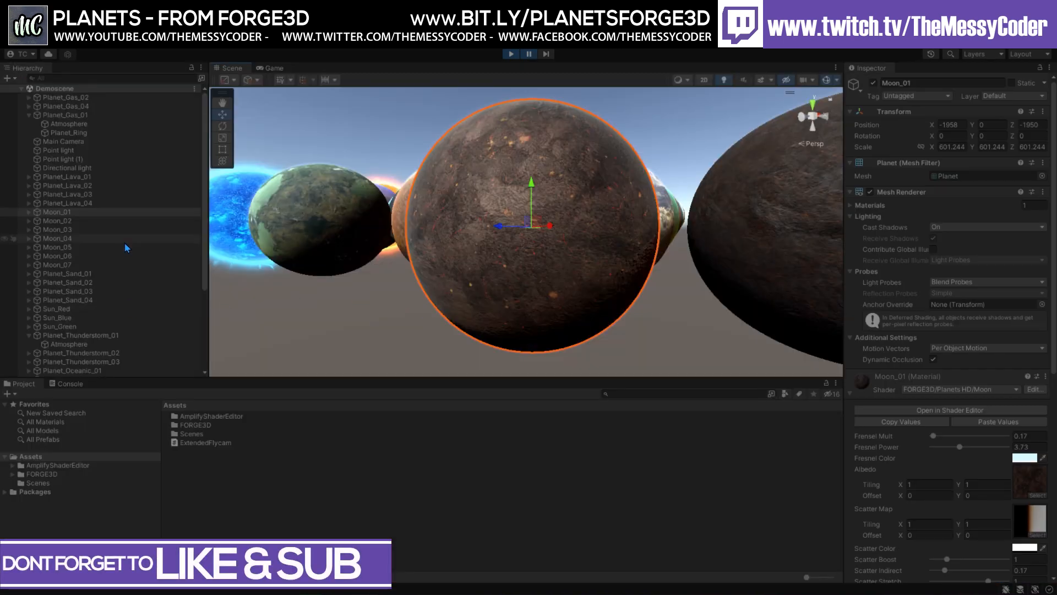
Step: Inspect Planet_Gas_01's Planet_Ring material, then select the Atmosphere child
left_click(65, 114)
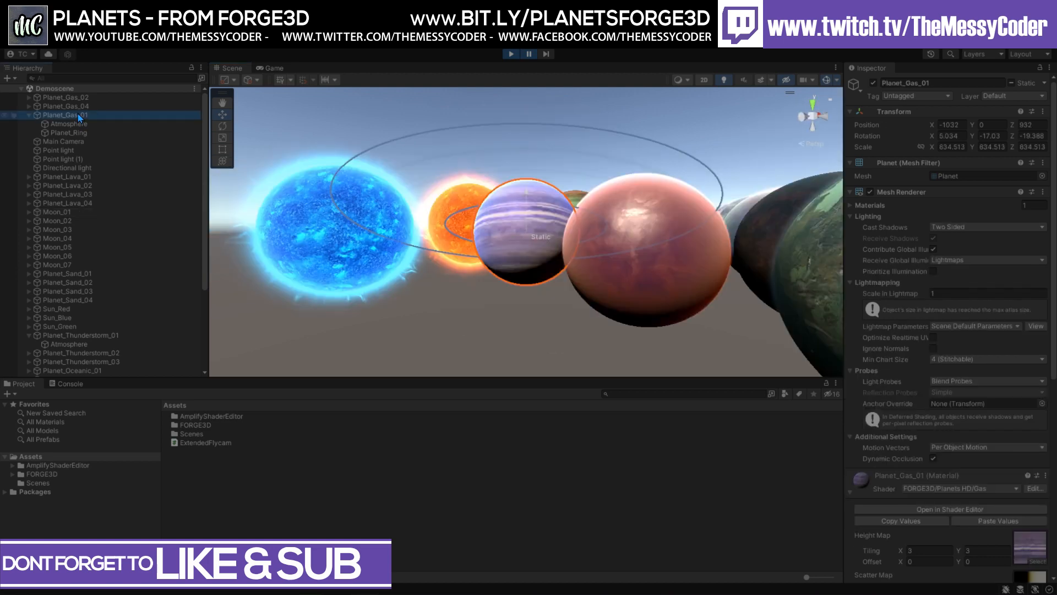
left_click(67, 132)
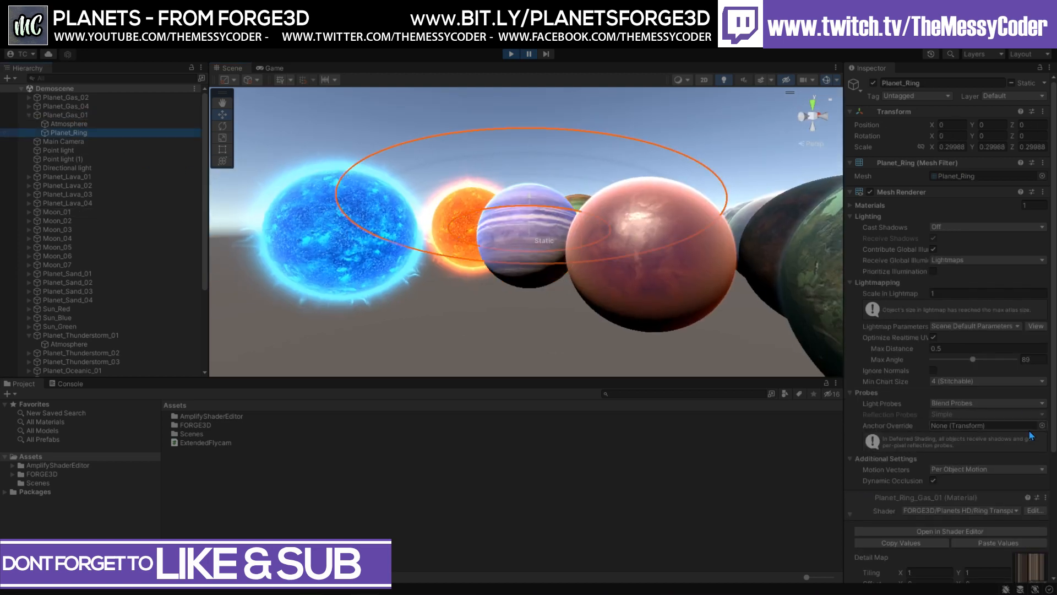
scroll("down", 3)
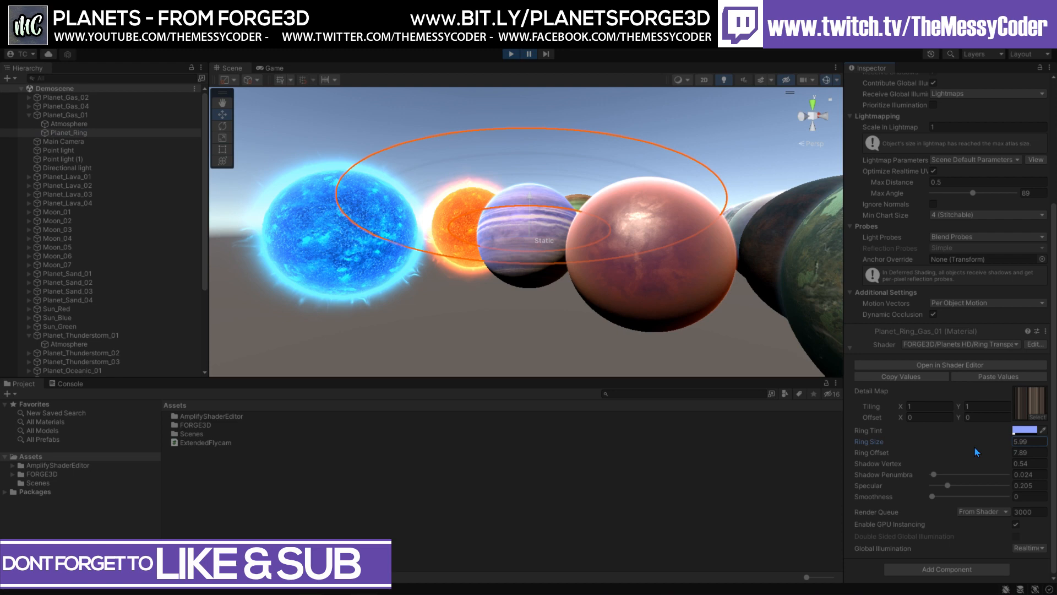
left_click(69, 124)
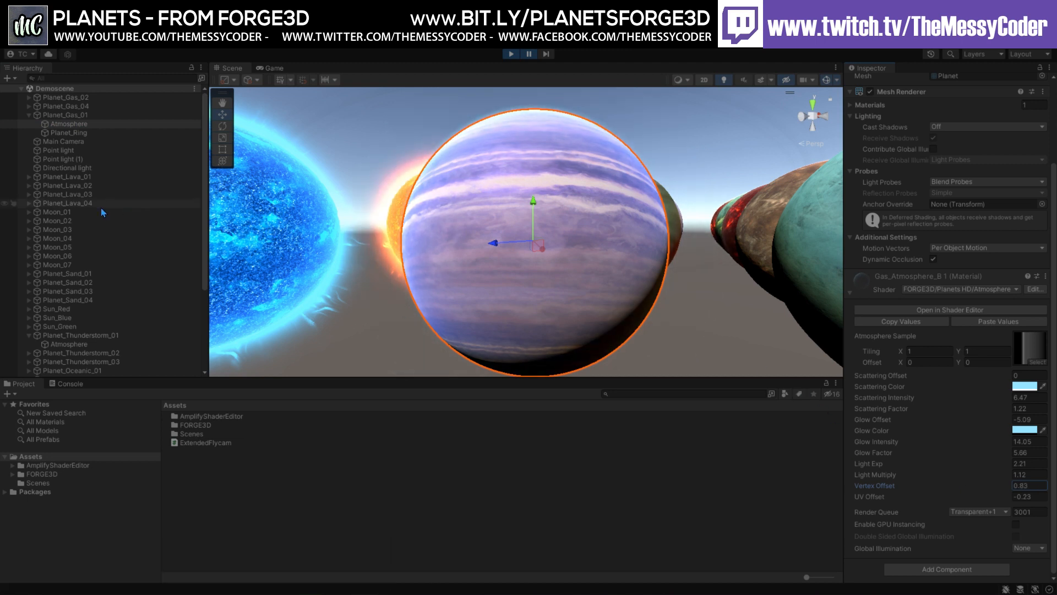
left_click(66, 176)
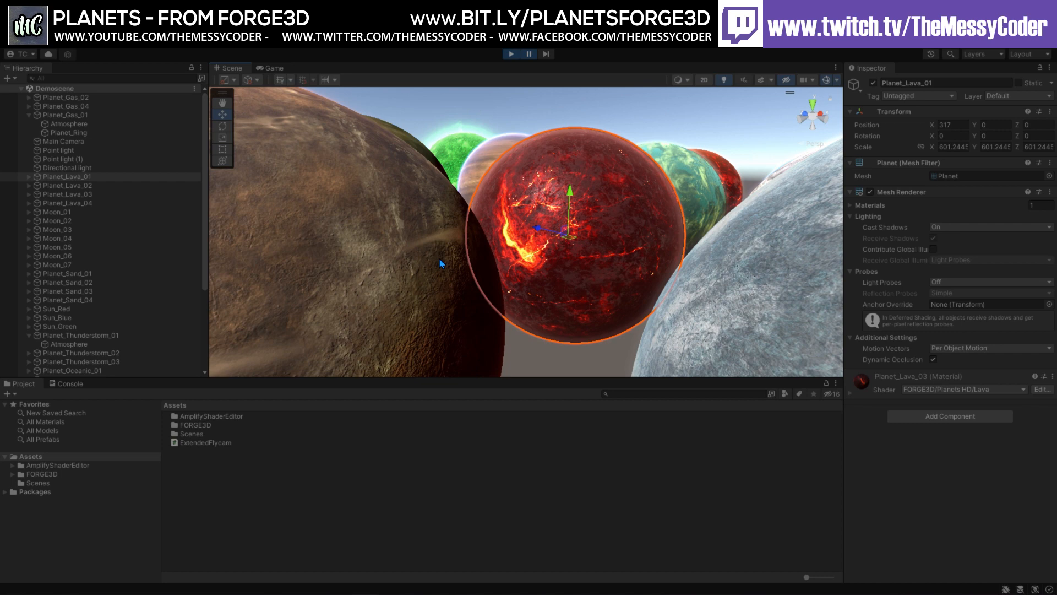
mouse_move(532, 63)
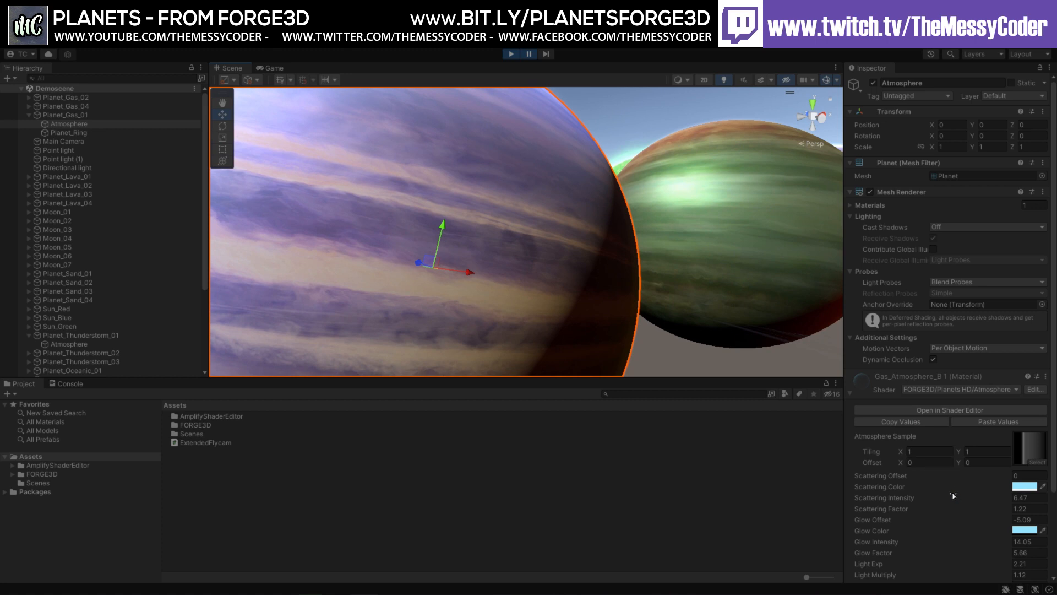
mouse_move(129, 123)
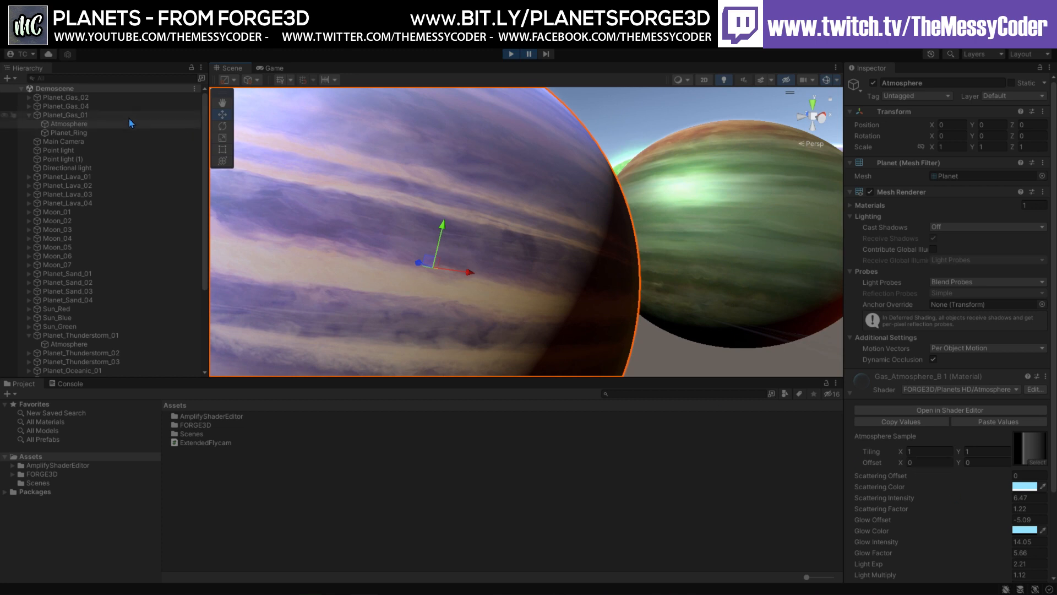
Step: Select Planet_Gas_01 and scroll to its material's Scatter Boost field
left_click(63, 115)
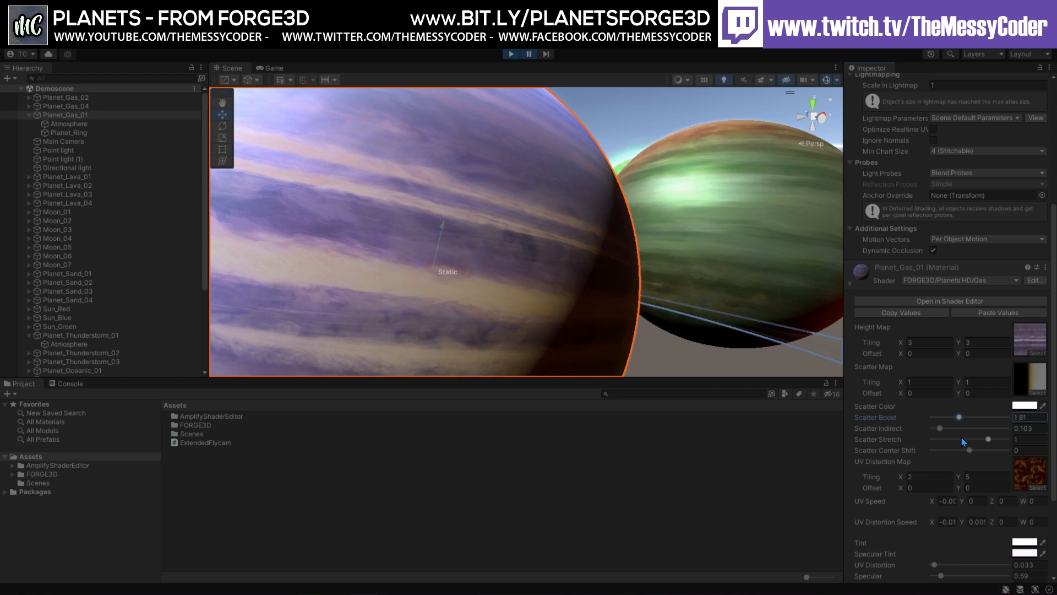
scroll("down", 3)
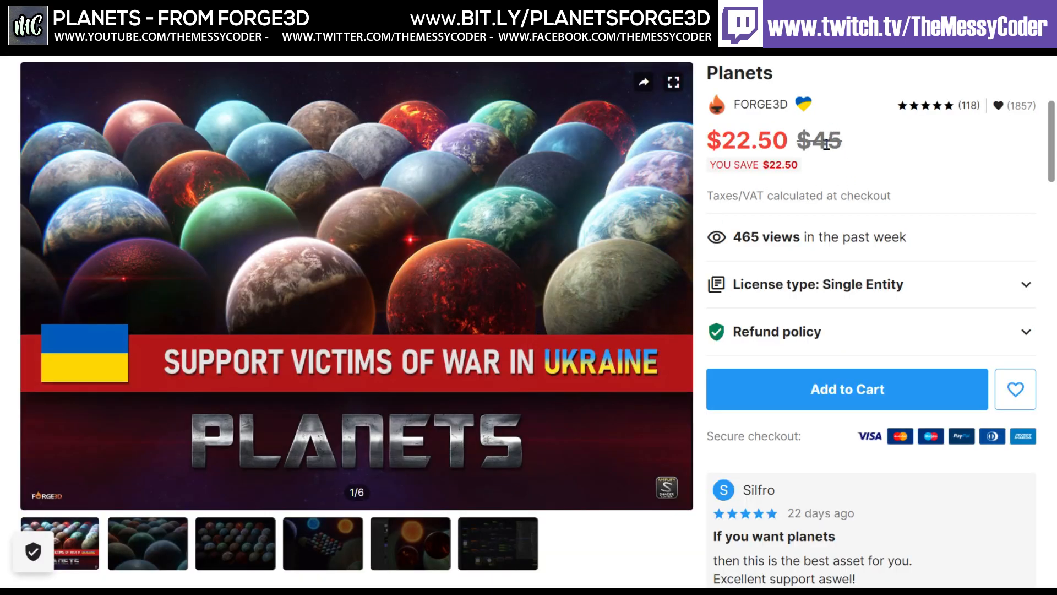
mouse_move(874, 208)
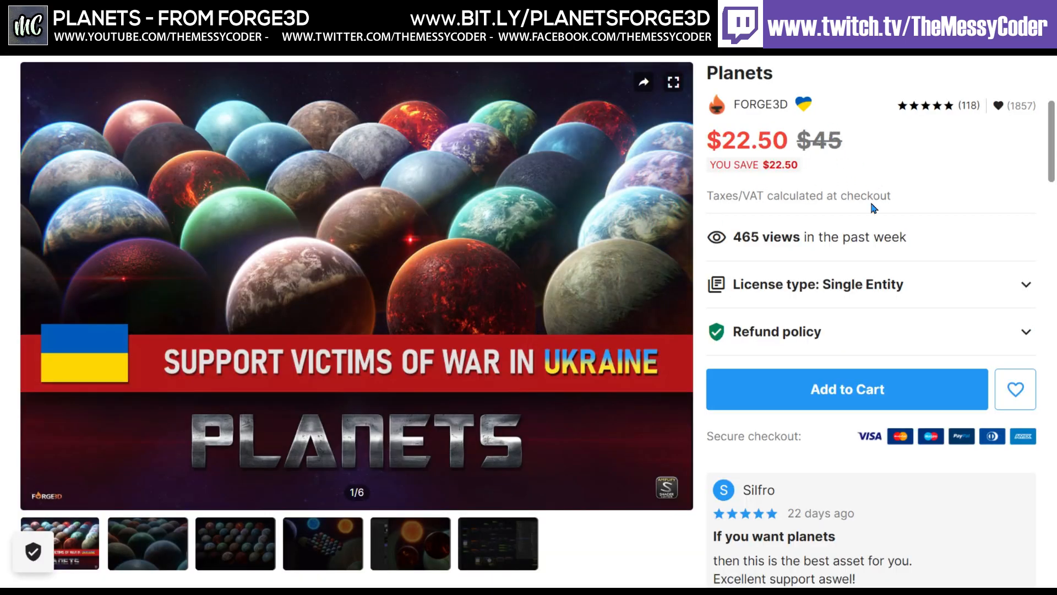
mouse_move(521, 303)
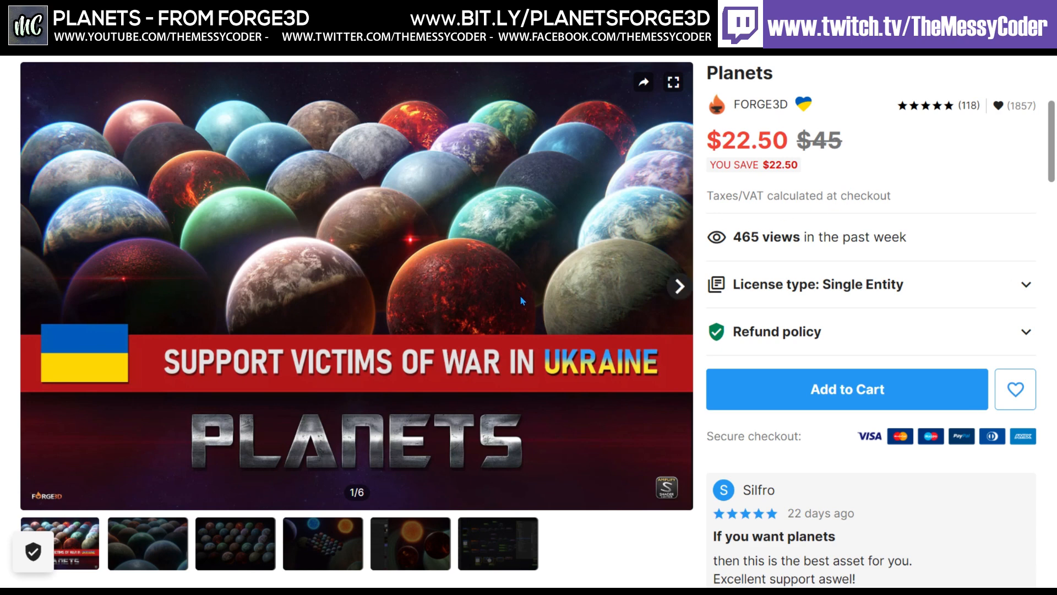
mouse_move(573, 275)
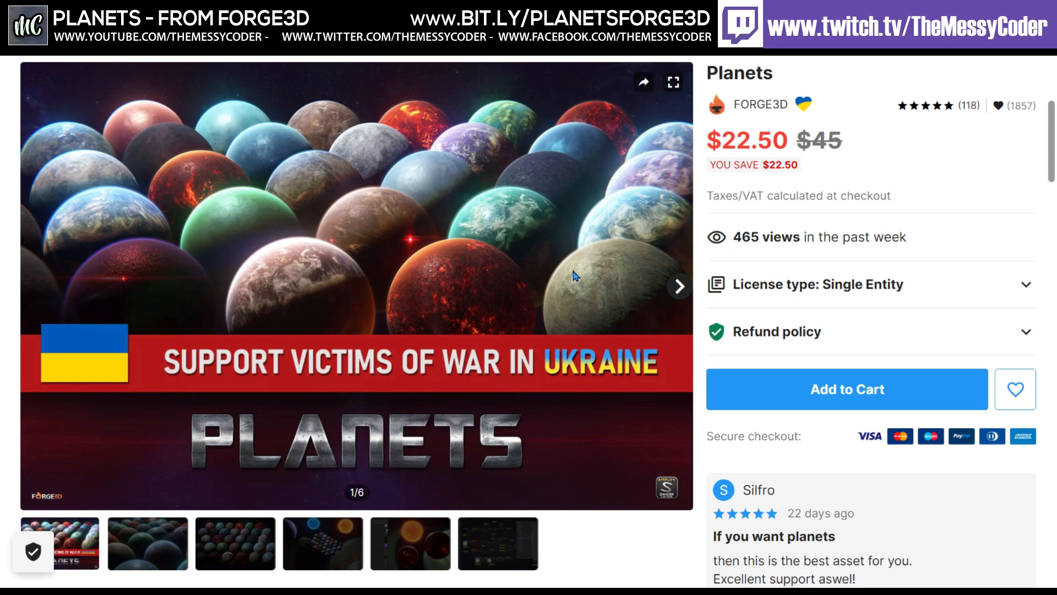
Step: Scroll through the Planets product description and key features
scroll("down", 3)
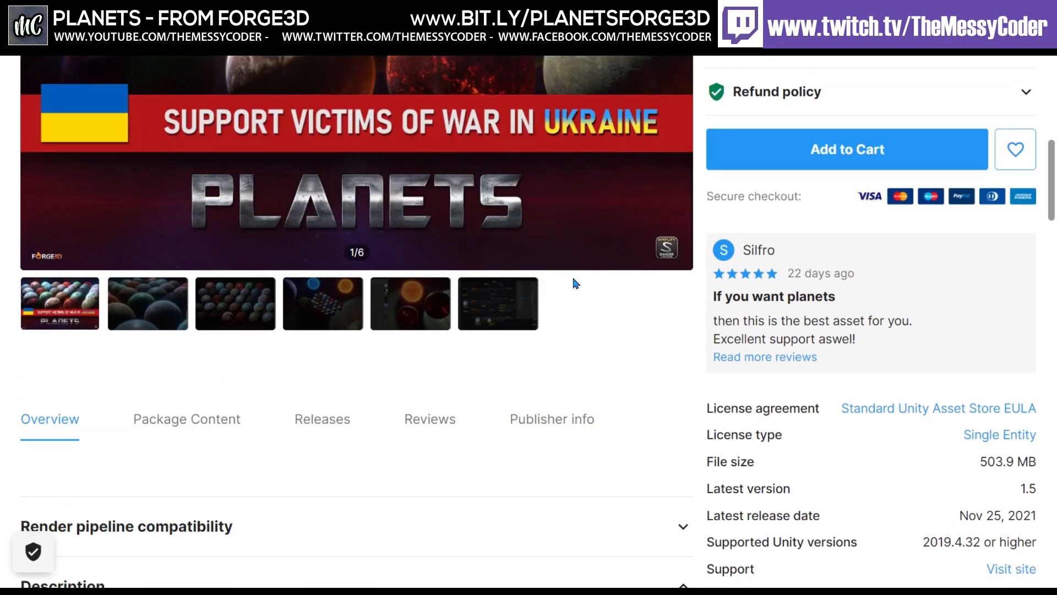
scroll("down", 3)
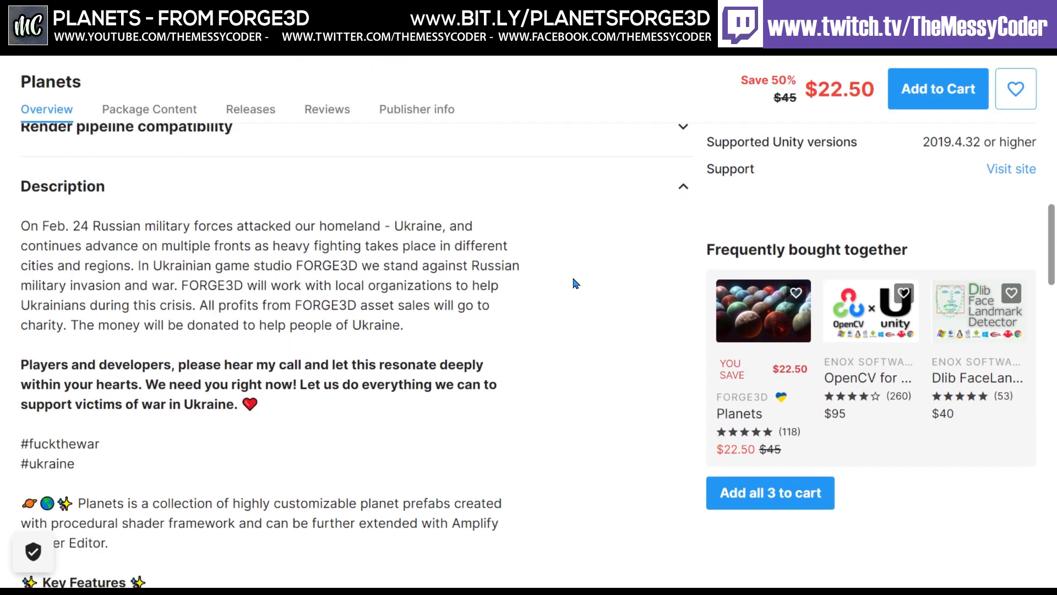
scroll("up", 3)
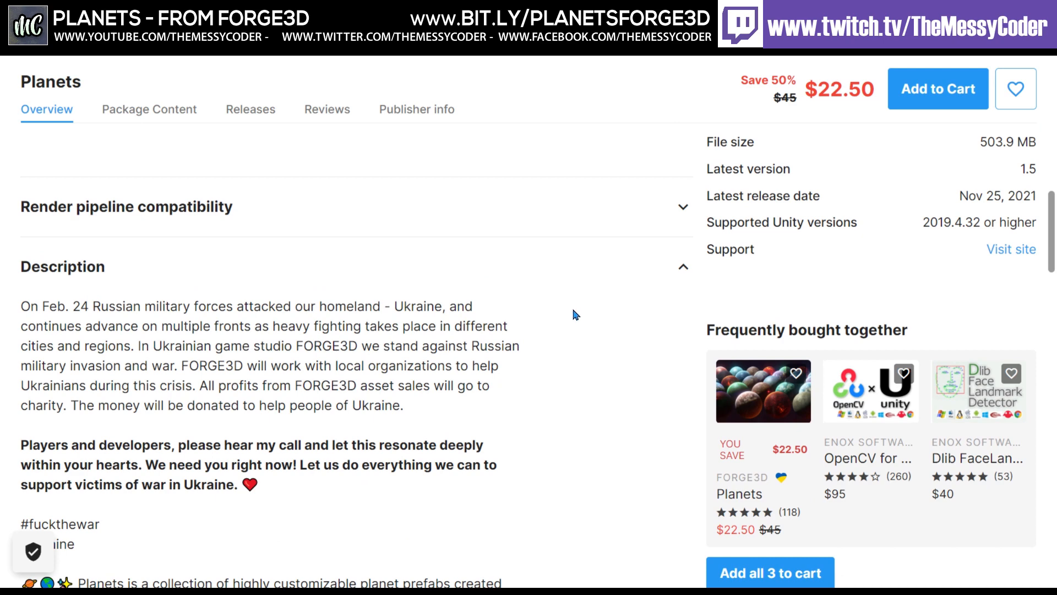
scroll("down", 3)
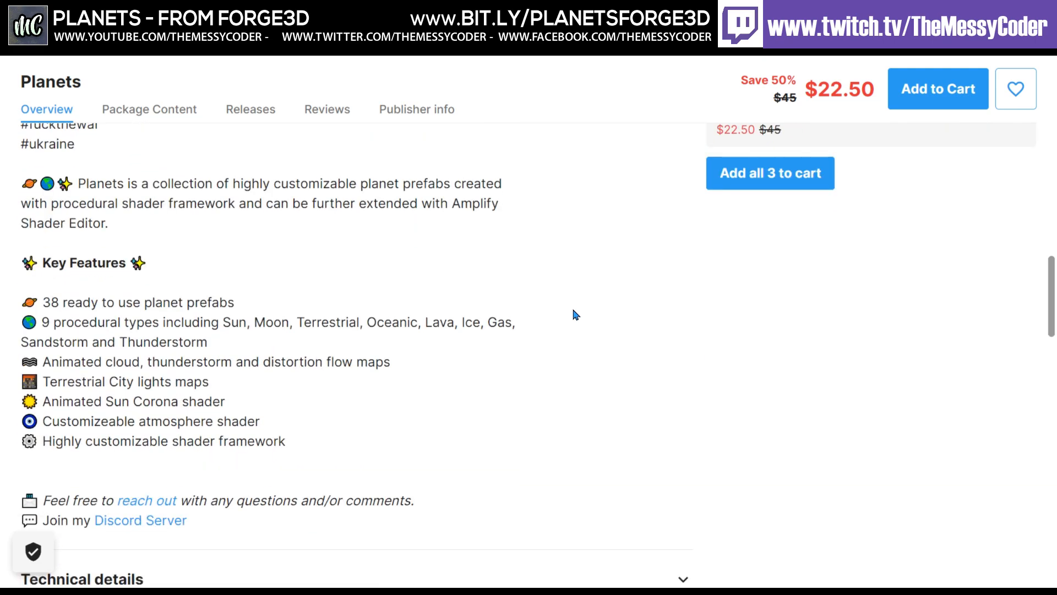
scroll("up", 3)
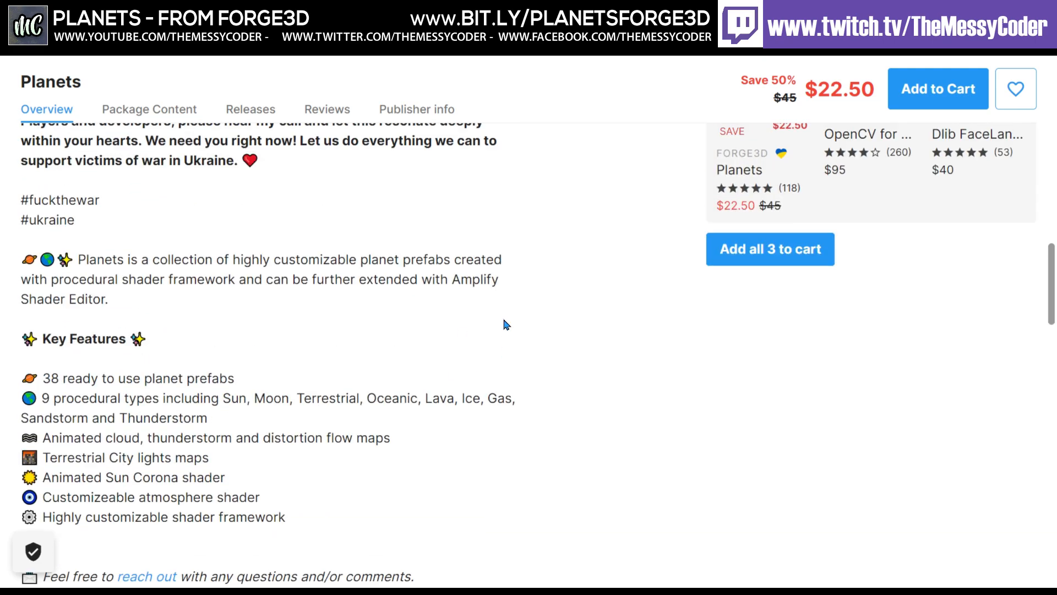
scroll("up", 3)
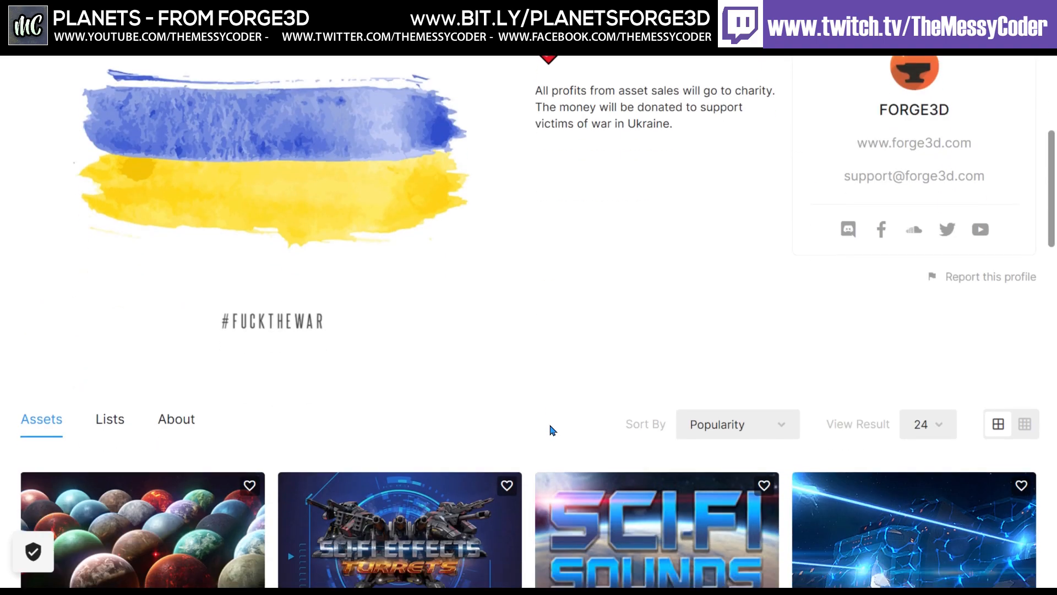
Step: Browse FORGE3D's asset grid, then scroll up the Planets product page to its top
scroll("down", 3)
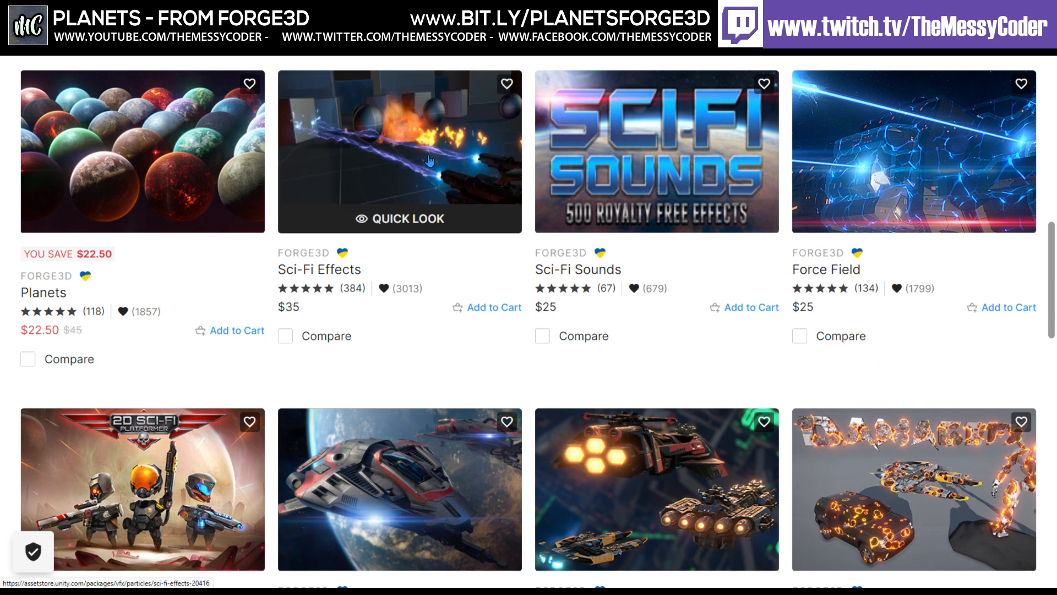
mouse_move(429, 161)
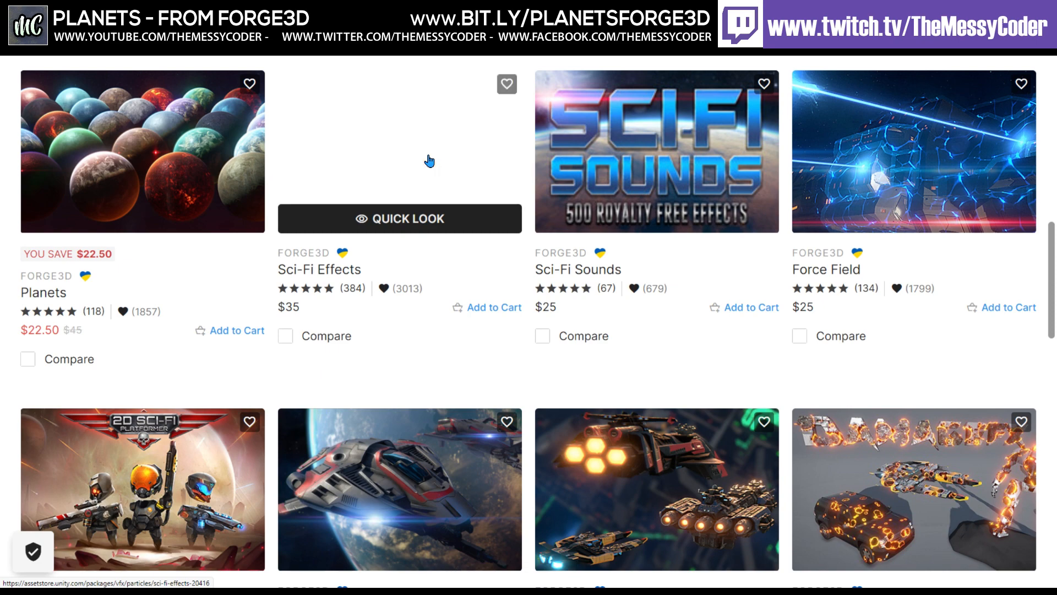
scroll("down", 3)
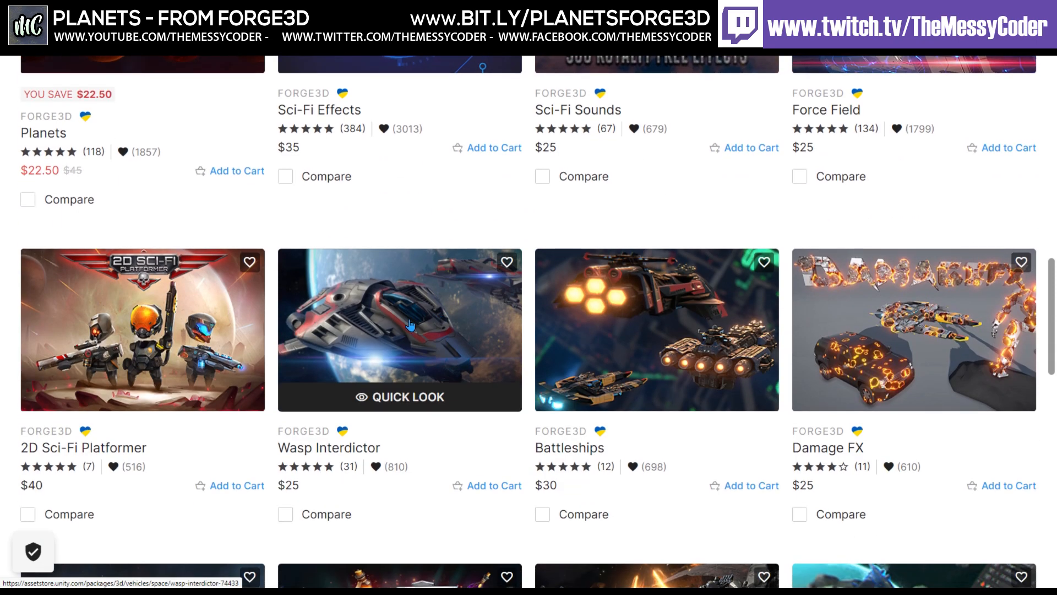
mouse_move(186, 337)
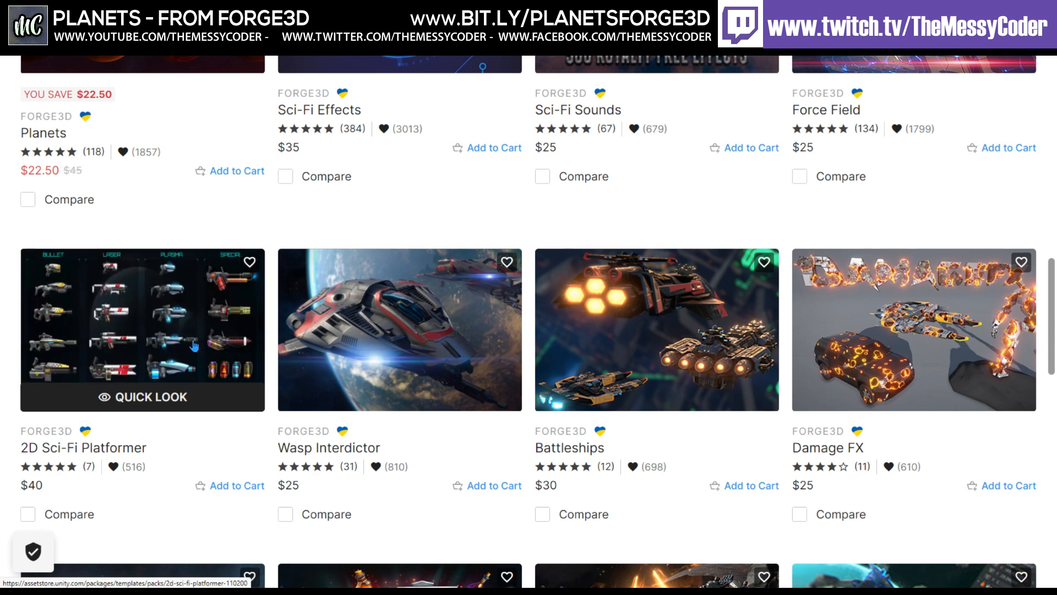
mouse_move(471, 330)
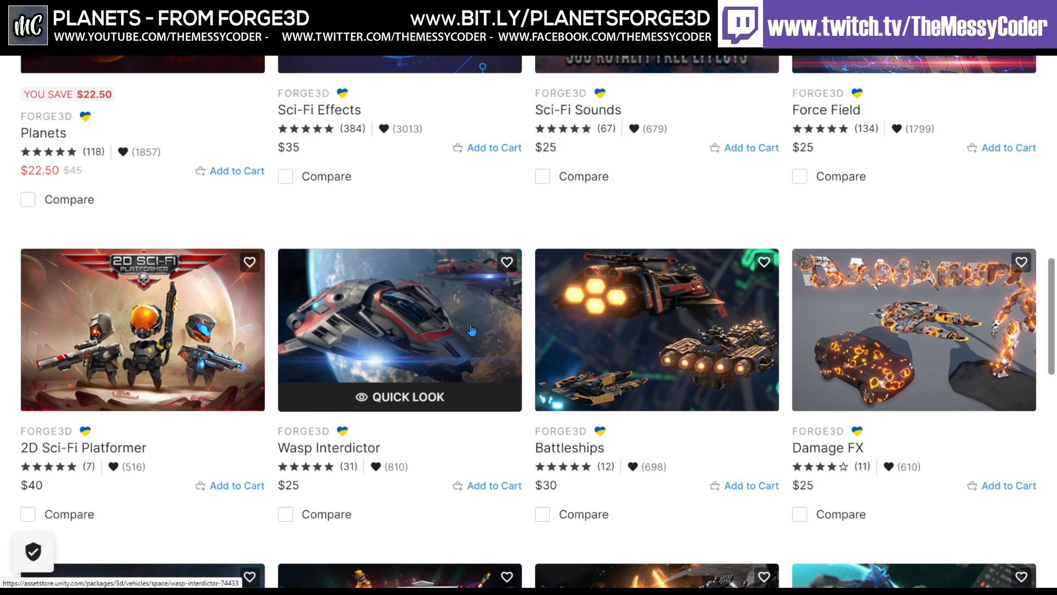
scroll("down", 3)
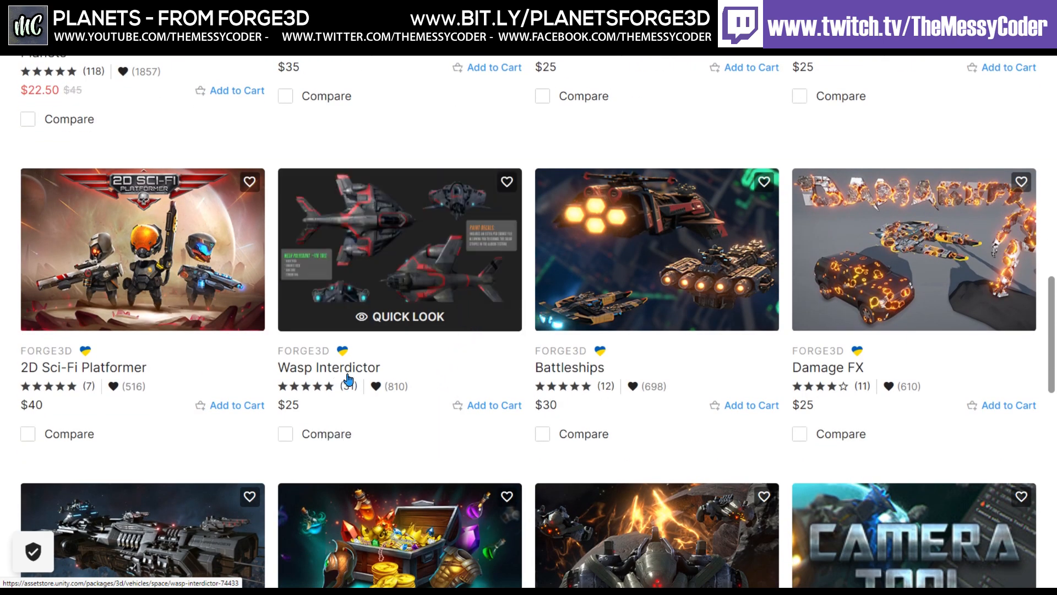
mouse_move(558, 273)
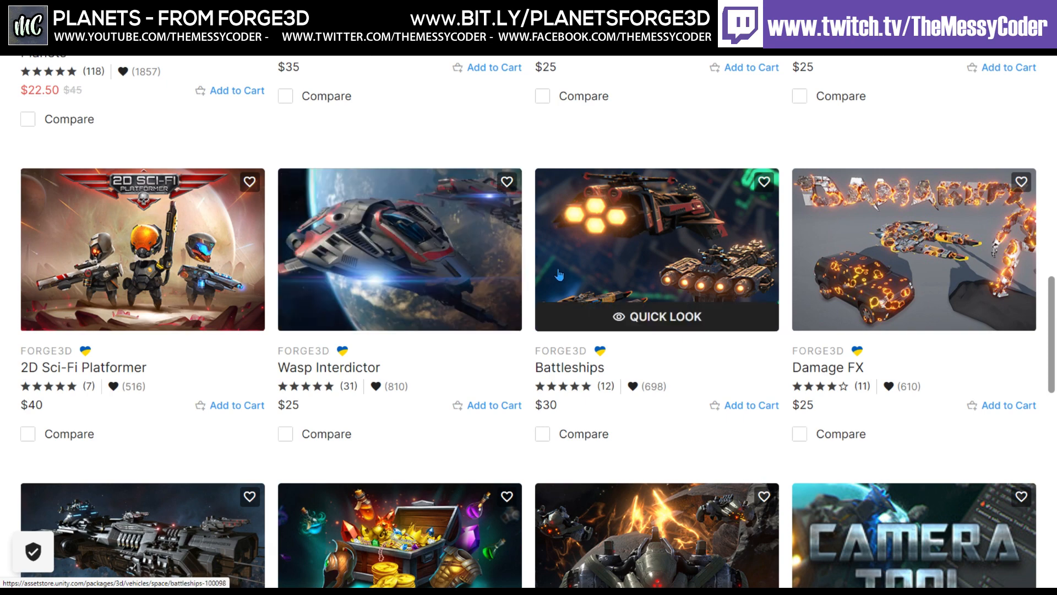
scroll("down", 3)
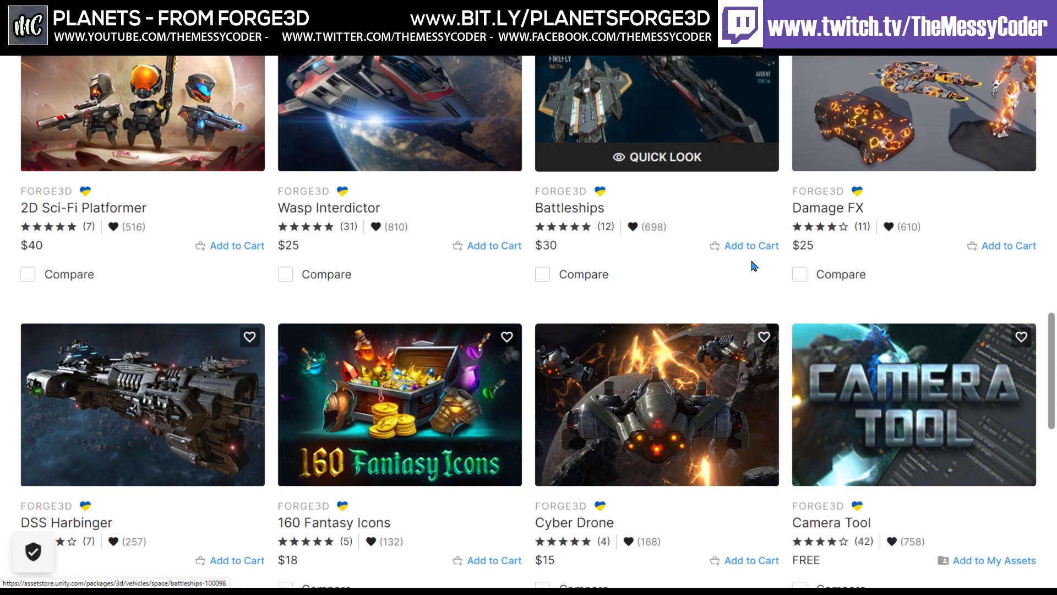
scroll("up", 3)
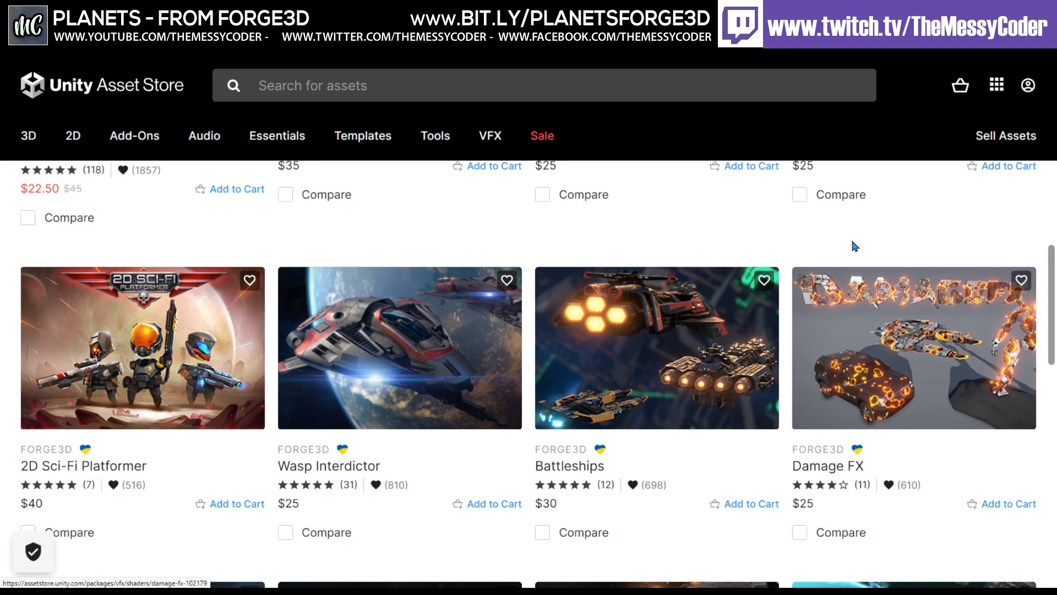
scroll("down", 3)
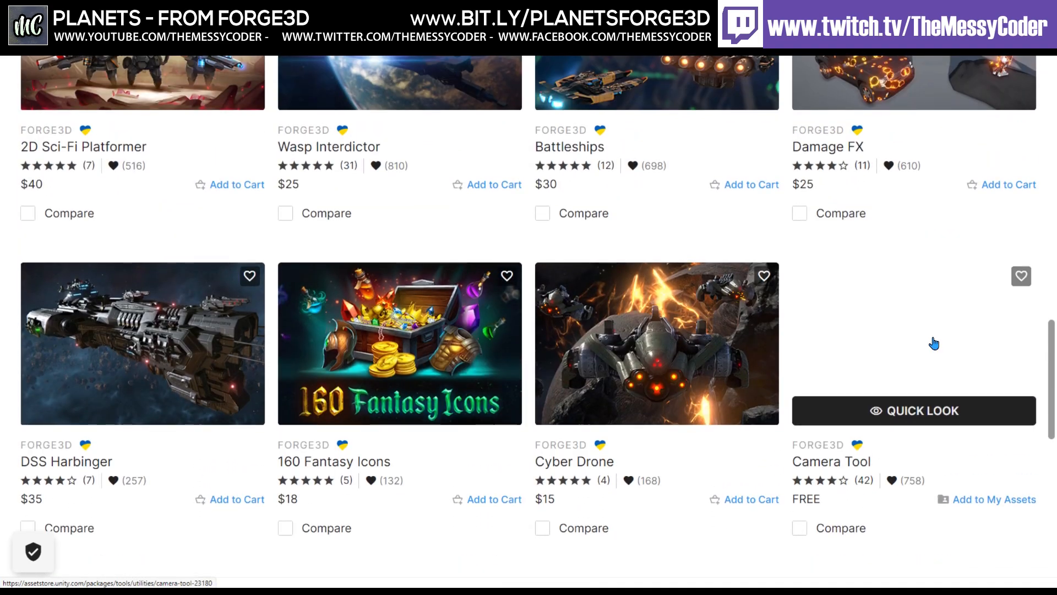
mouse_move(793, 346)
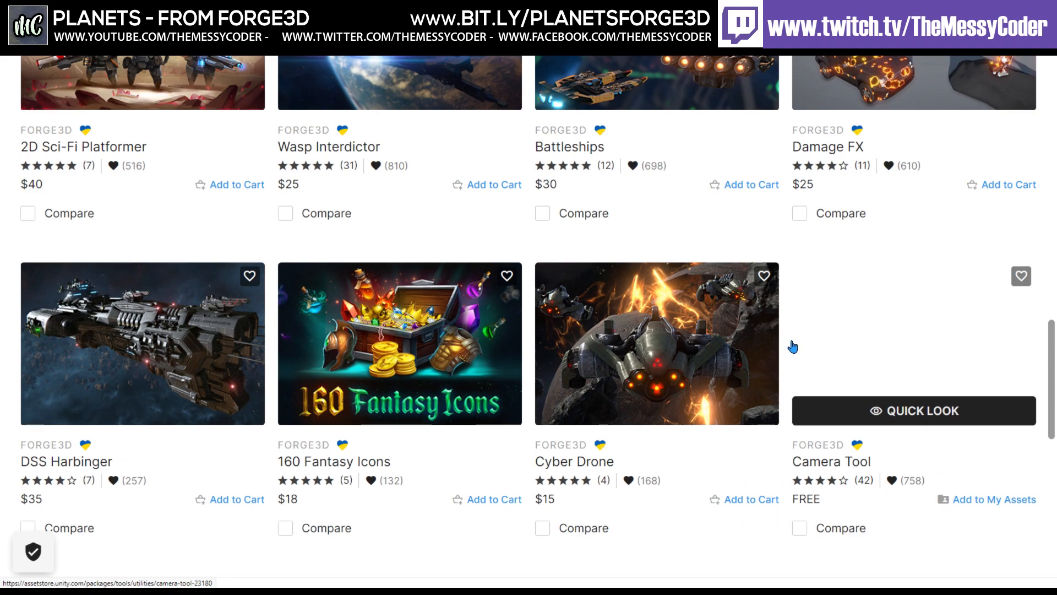
mouse_move(204, 135)
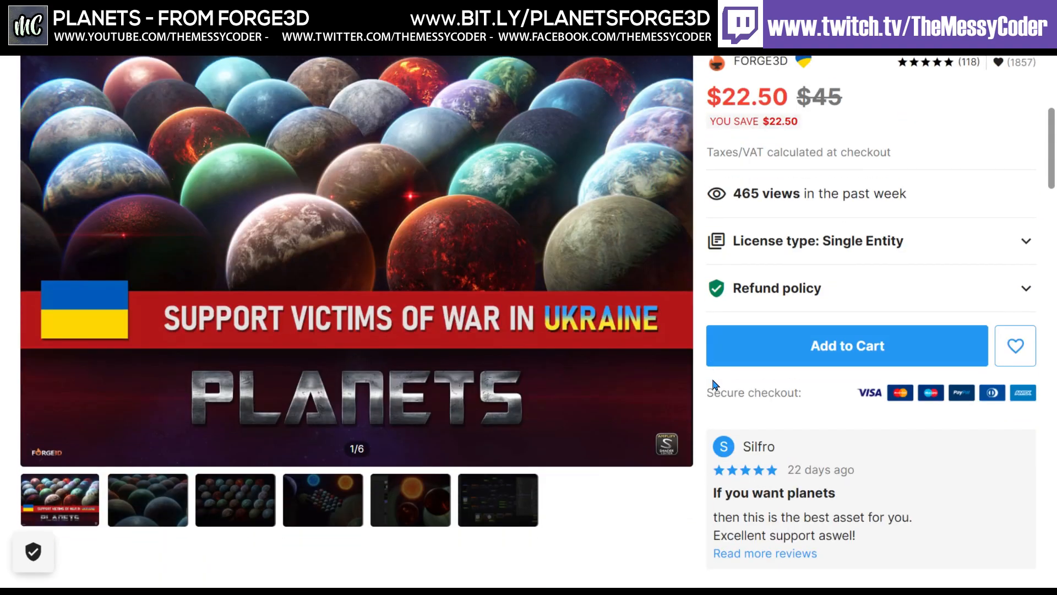
scroll("up", 3)
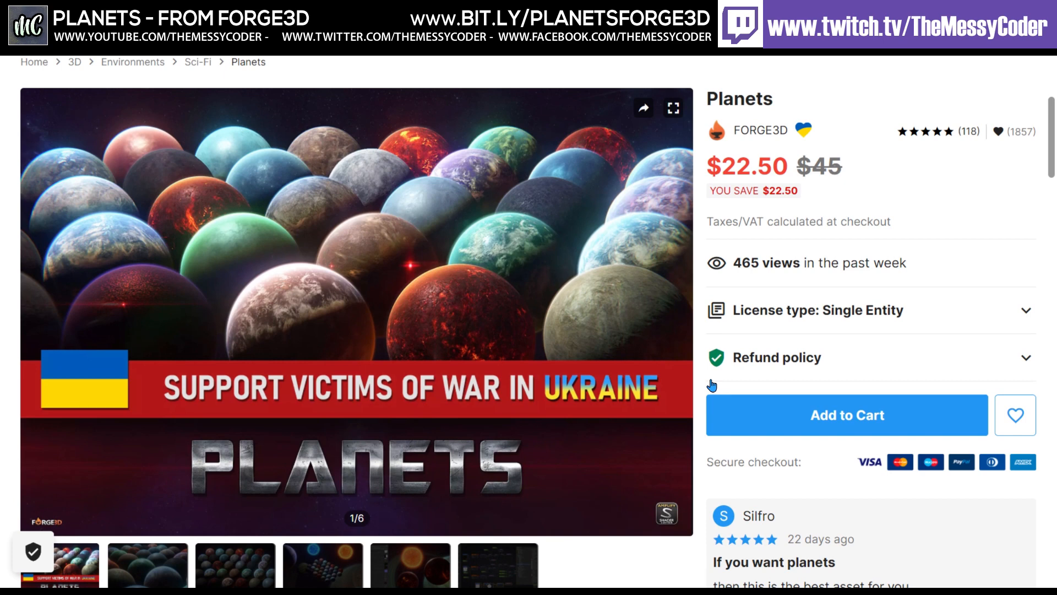
mouse_move(672, 395)
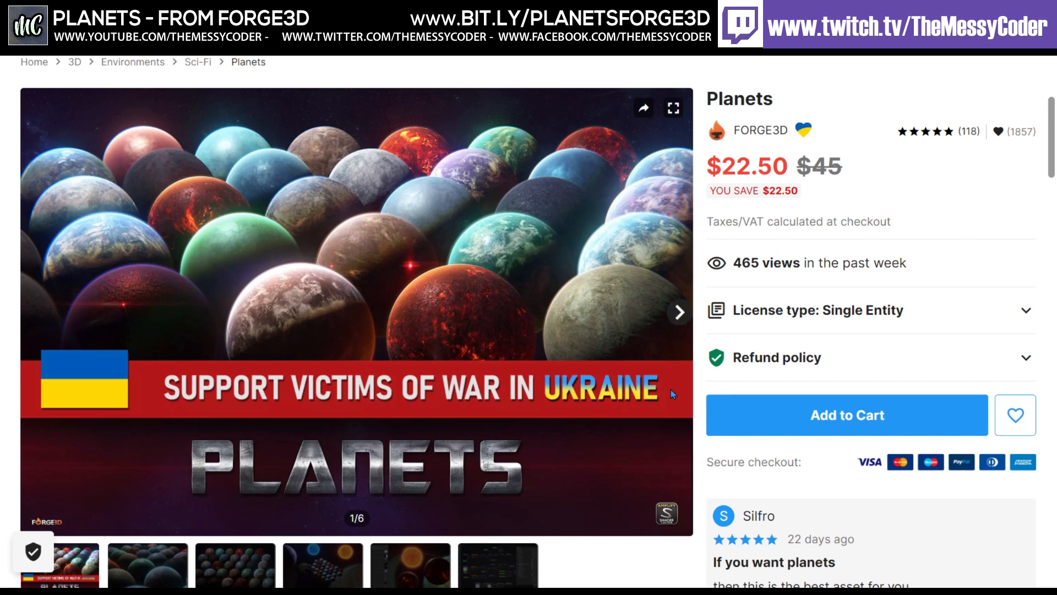